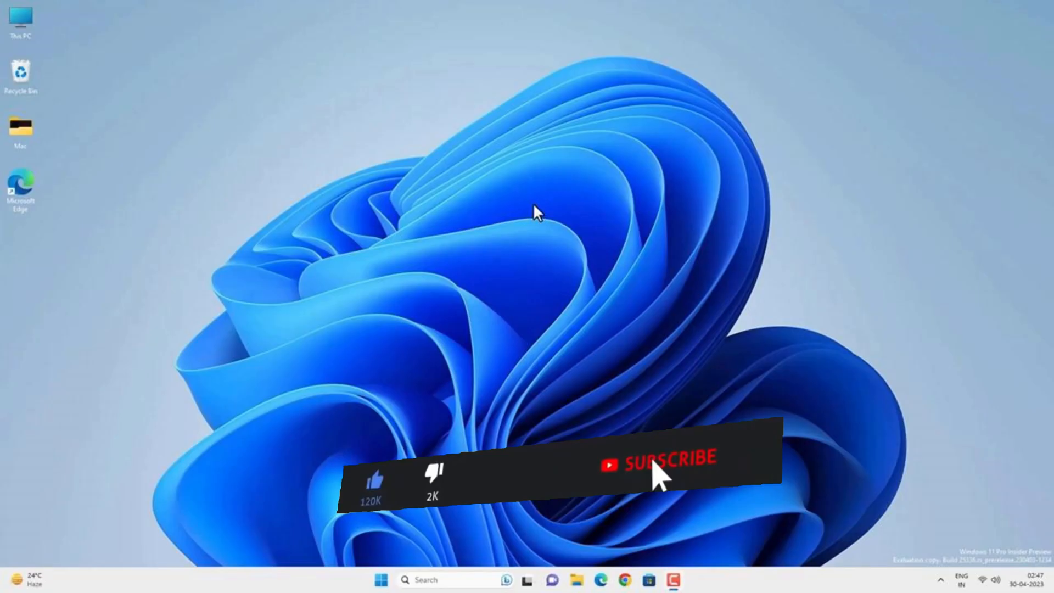
# - Launch Settings from the Start menu and go to Privacy & security > Windows Security
pyautogui.click(658, 463)
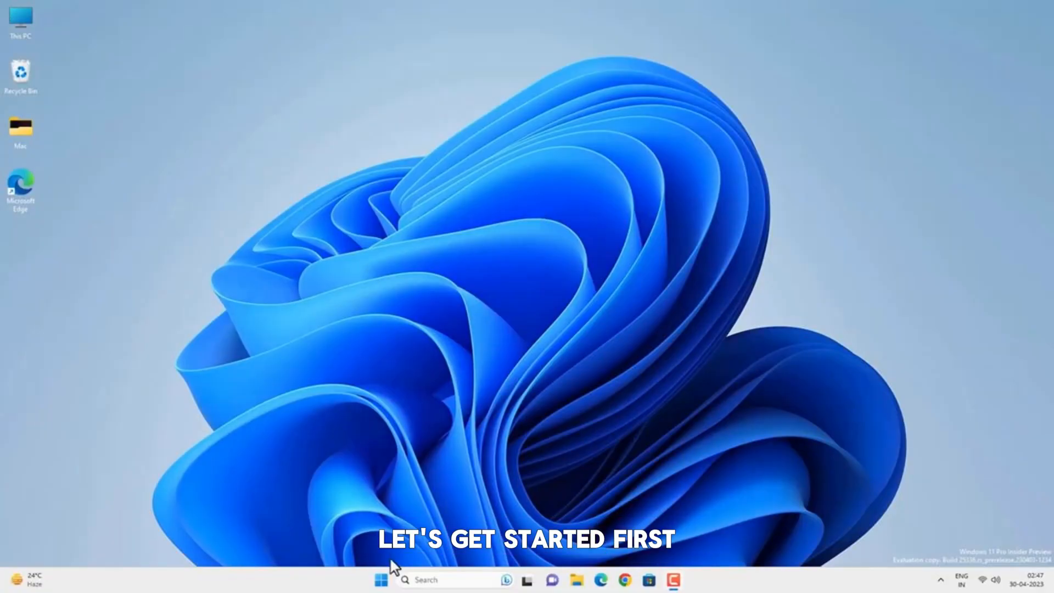
pyautogui.click(381, 579)
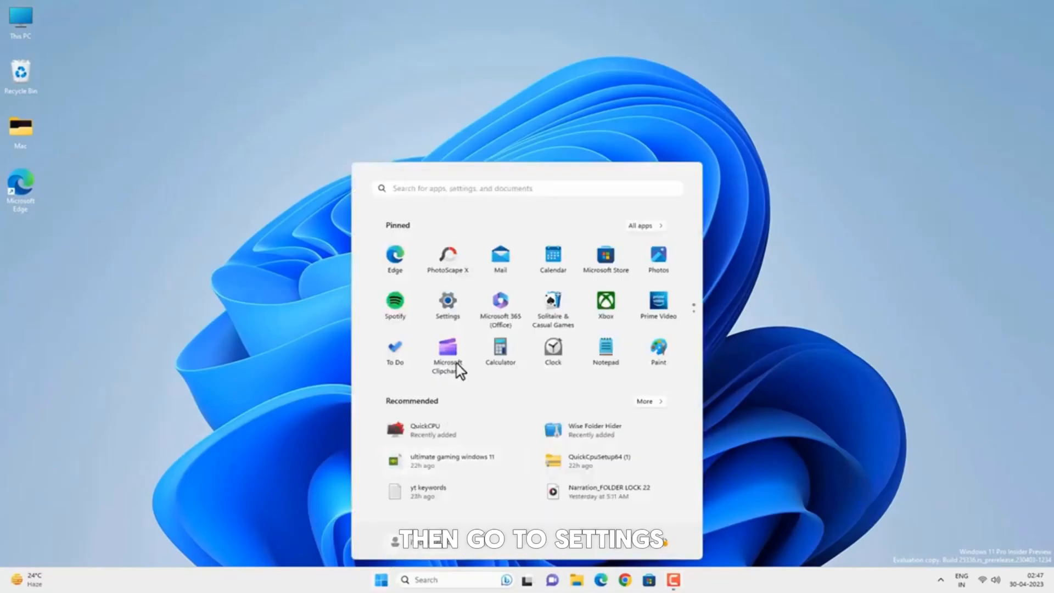
pyautogui.click(447, 303)
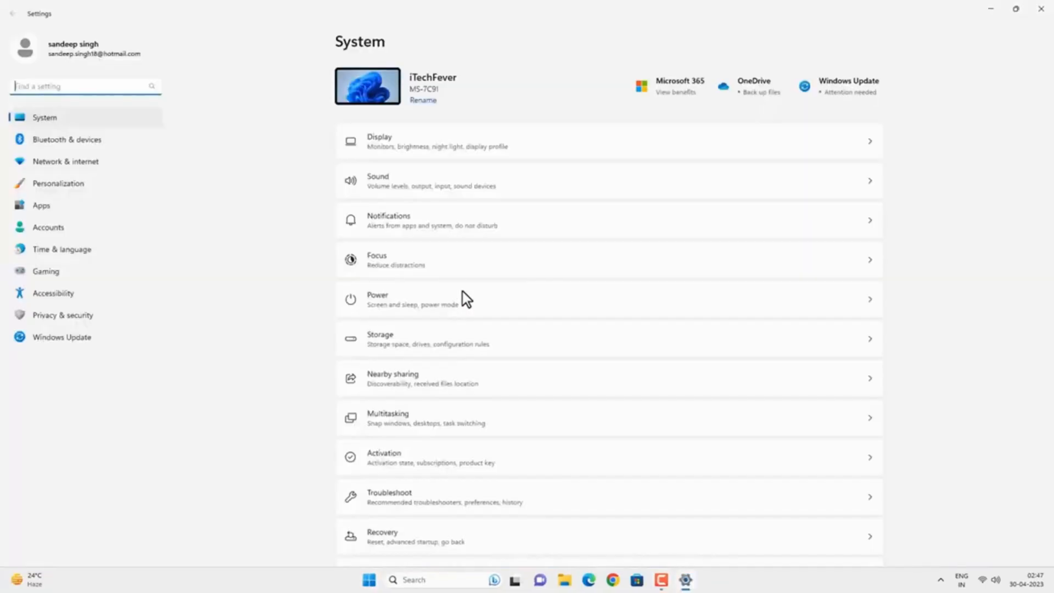
pyautogui.moveTo(62, 315)
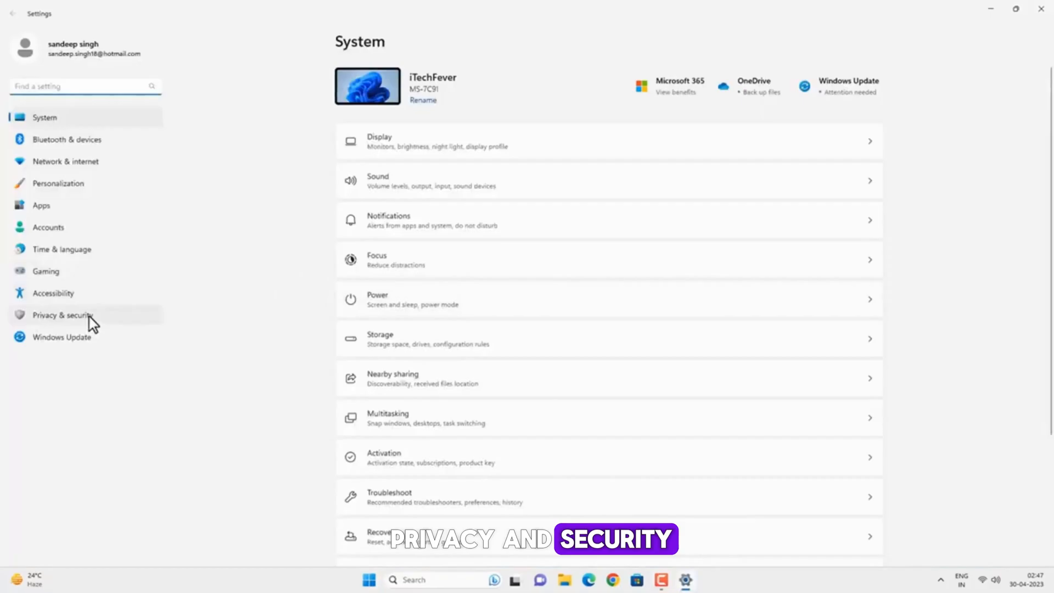
pyautogui.click(62, 315)
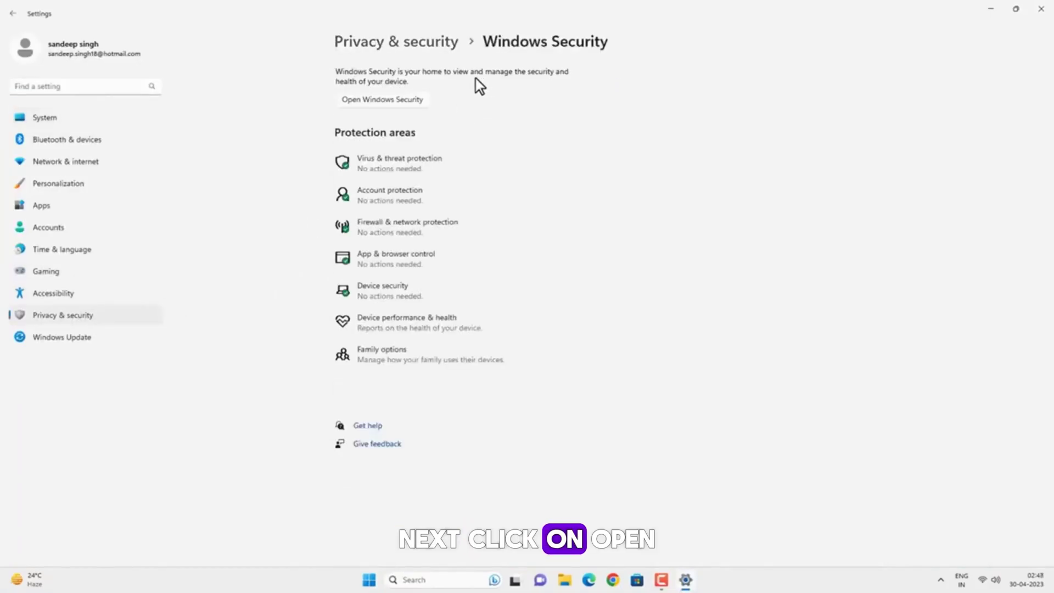
pyautogui.moveTo(409, 109)
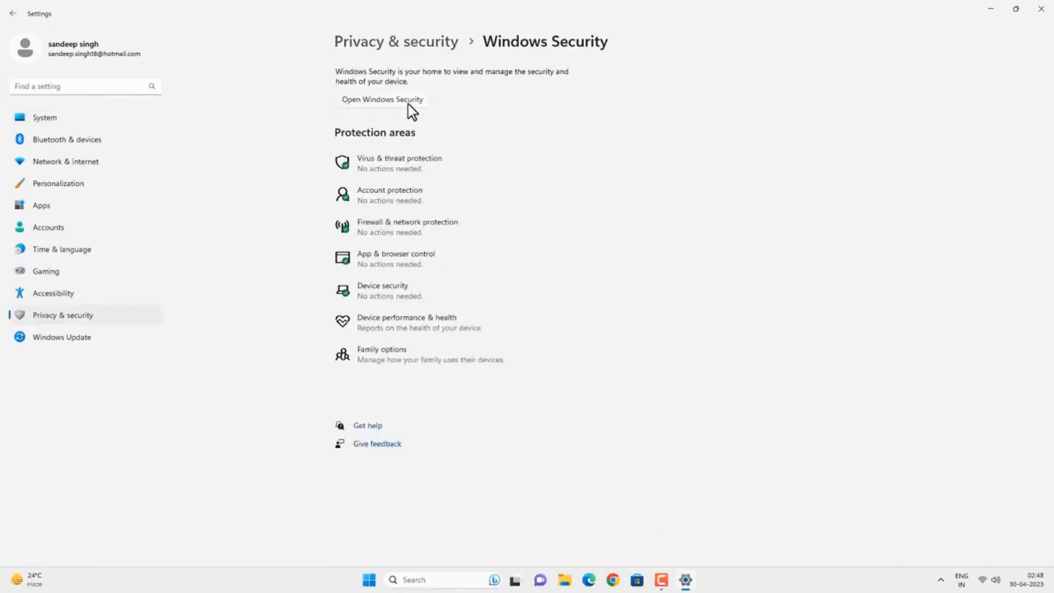
# - Reach Manage settings under Virus & threat protection in the Windows Security app
pyautogui.click(381, 100)
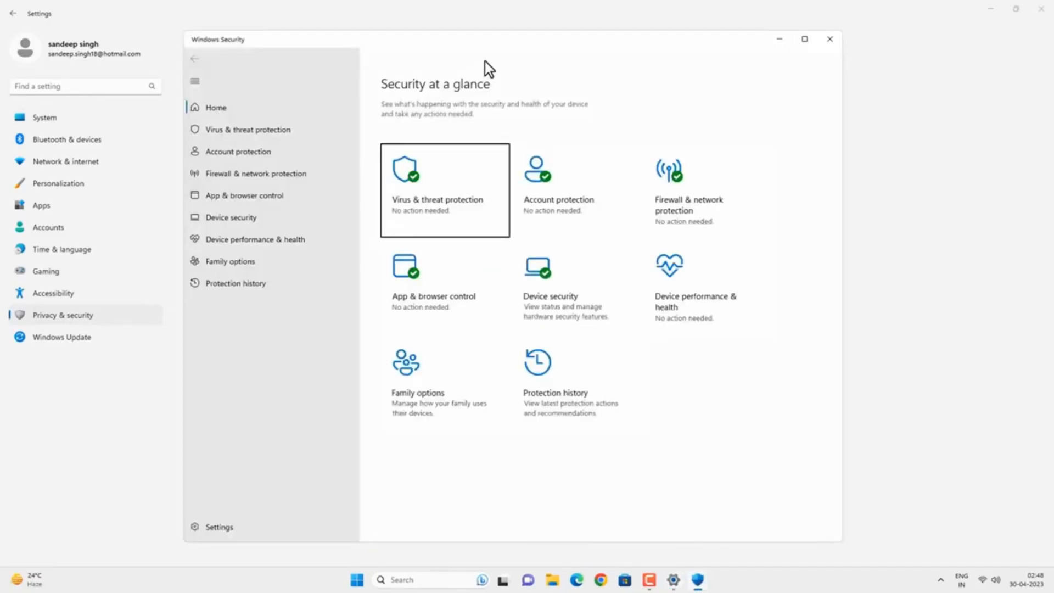
pyautogui.click(444, 189)
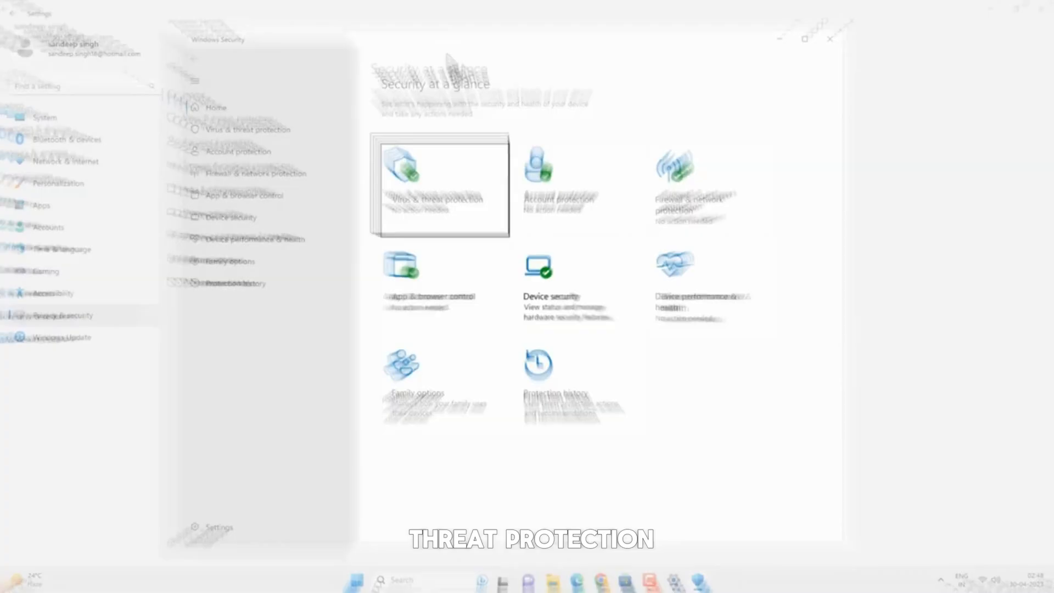
pyautogui.click(438, 186)
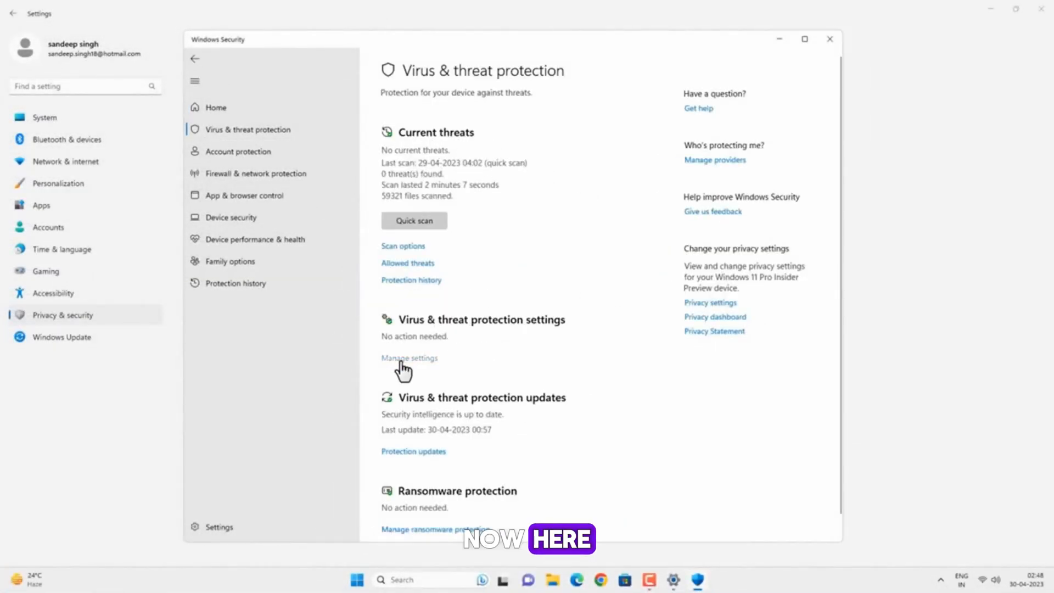
pyautogui.click(409, 358)
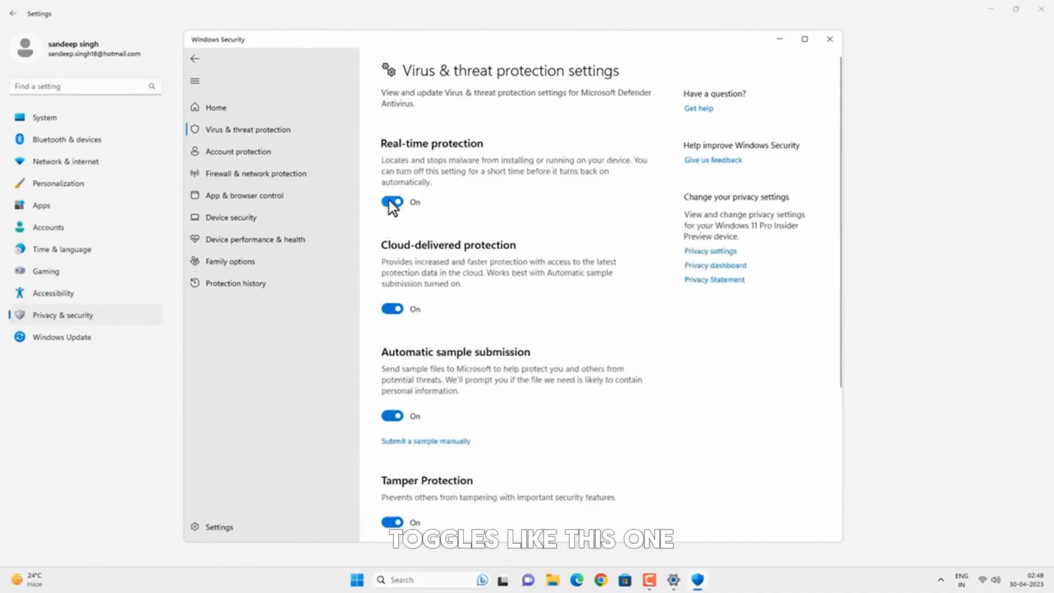
# - Switch off Real-time protection, Cloud-delivered protection and Automatic sample submission
pyautogui.click(392, 202)
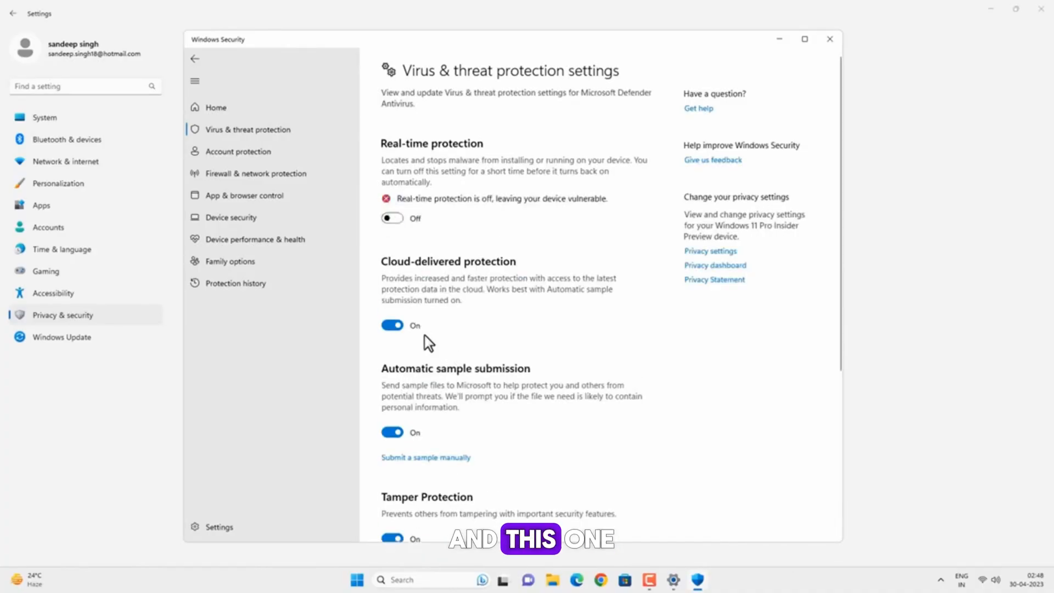
pyautogui.click(391, 325)
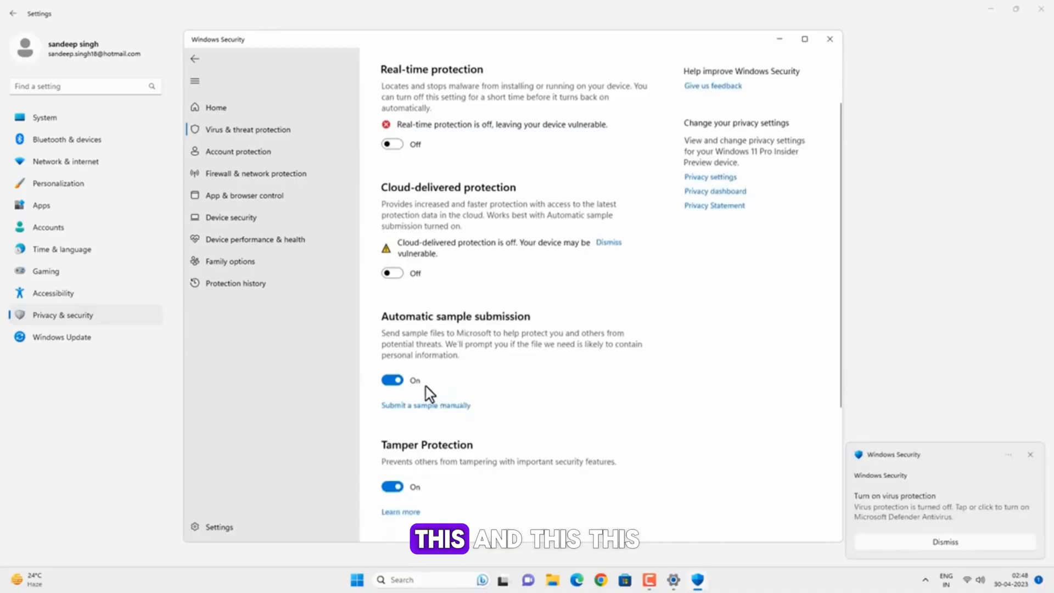
pyautogui.click(392, 379)
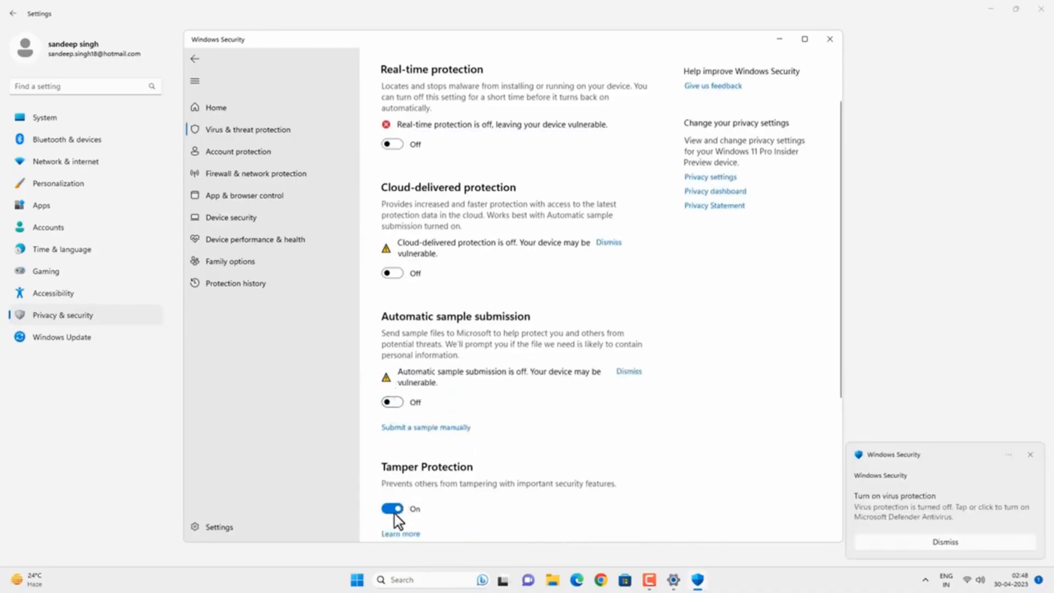
pyautogui.scroll(3)
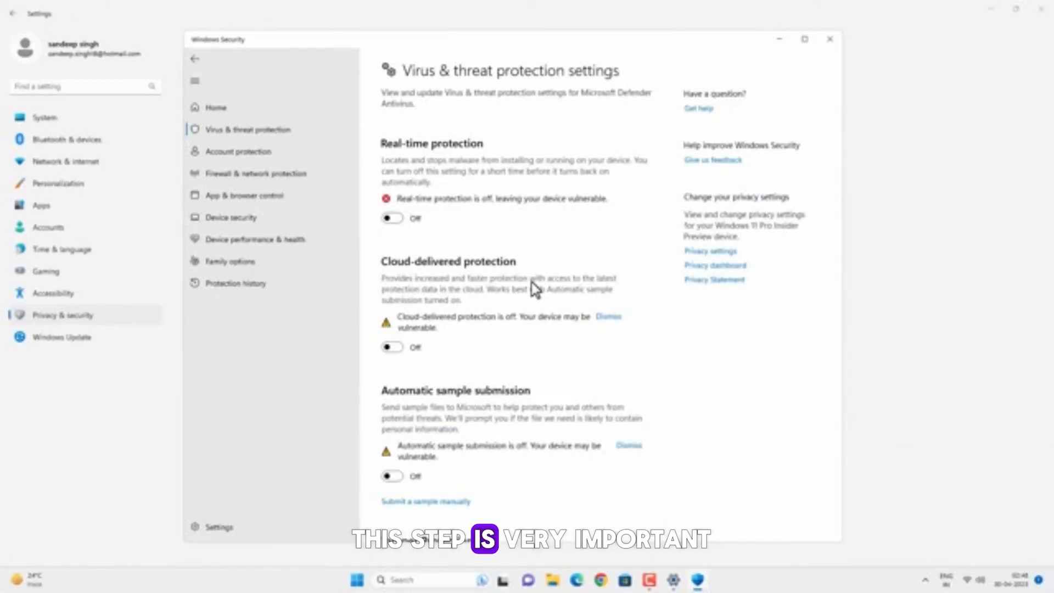
pyautogui.moveTo(265, 195)
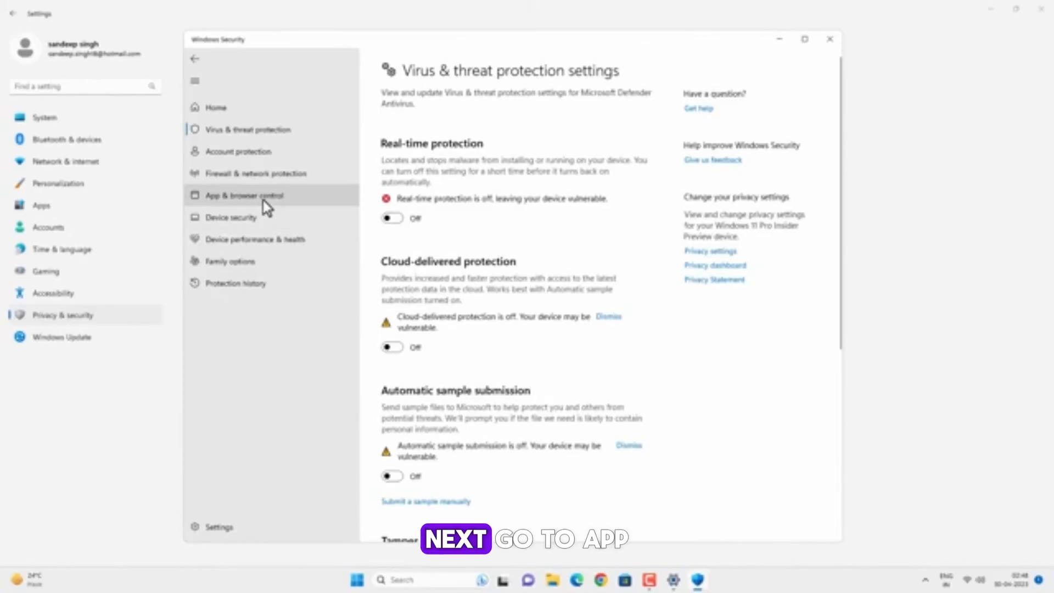
# - Under Reputation-based protection, switch off Check apps and files and SmartScreen for Microsoft Edge
pyautogui.click(244, 195)
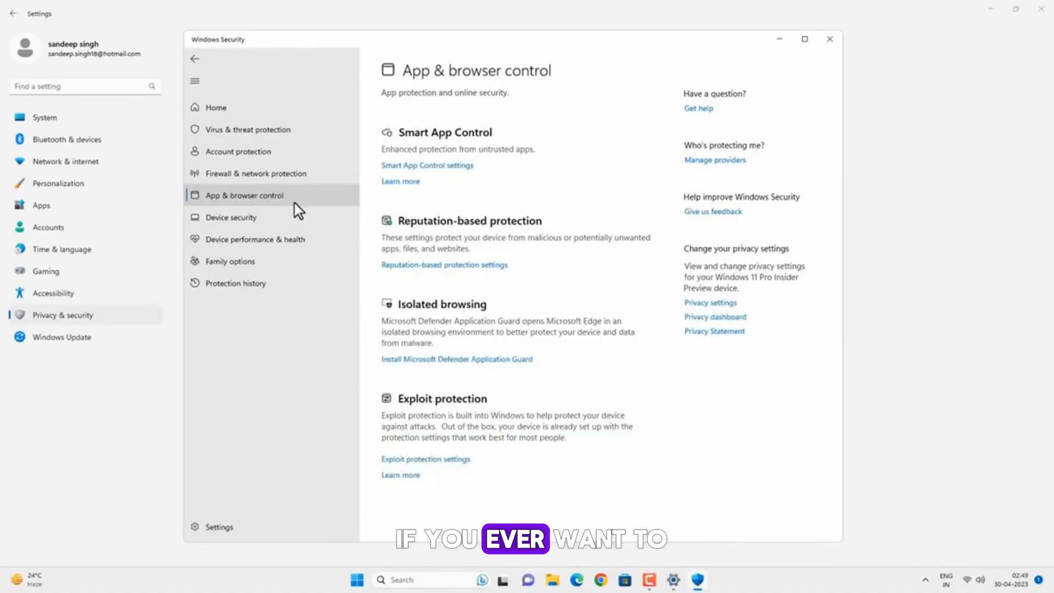
pyautogui.moveTo(487, 232)
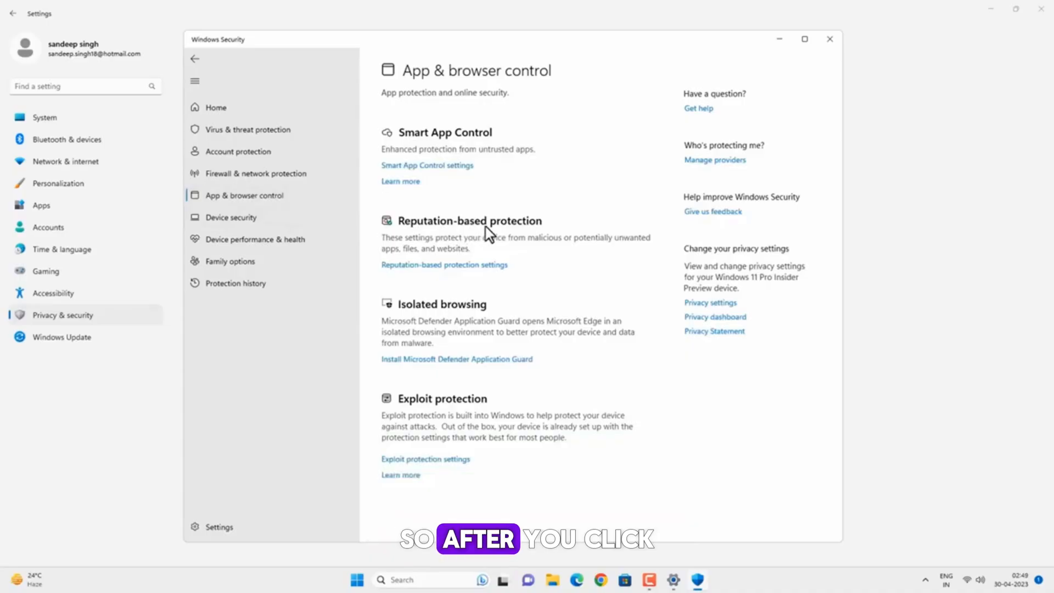
pyautogui.moveTo(478, 261)
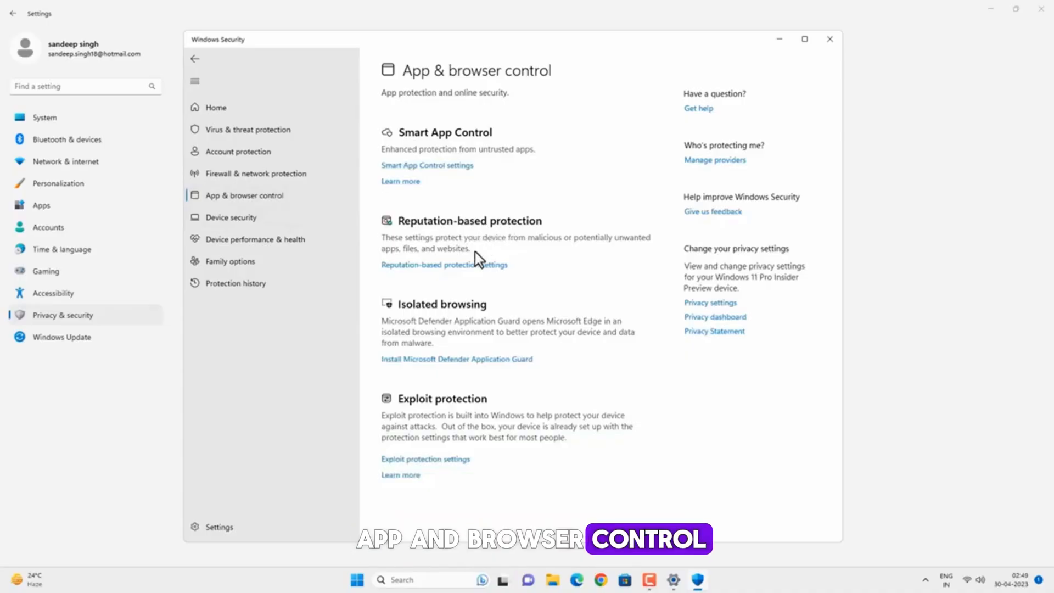
pyautogui.moveTo(467, 269)
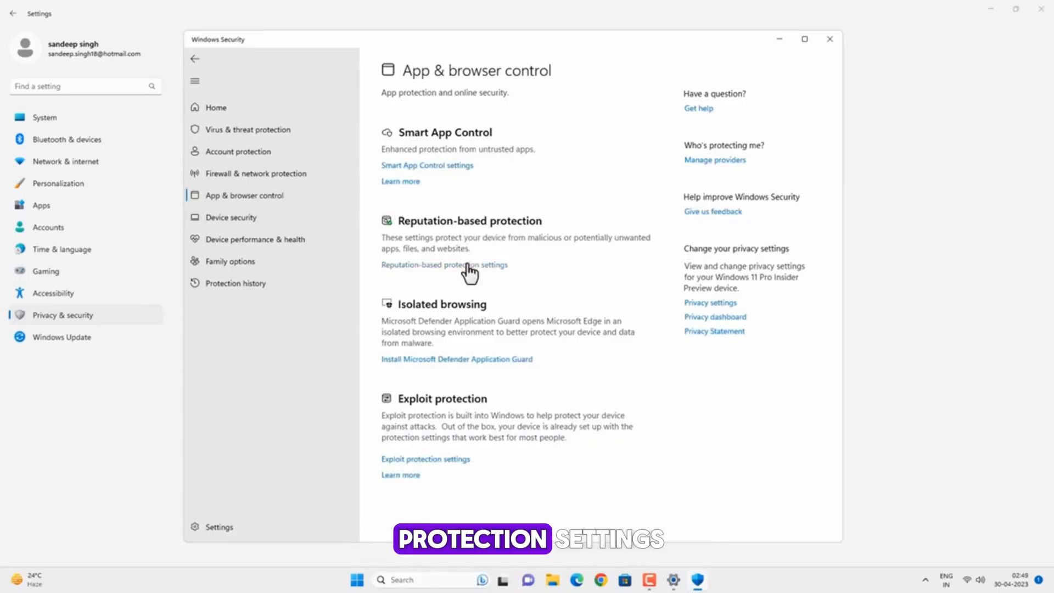
pyautogui.click(444, 265)
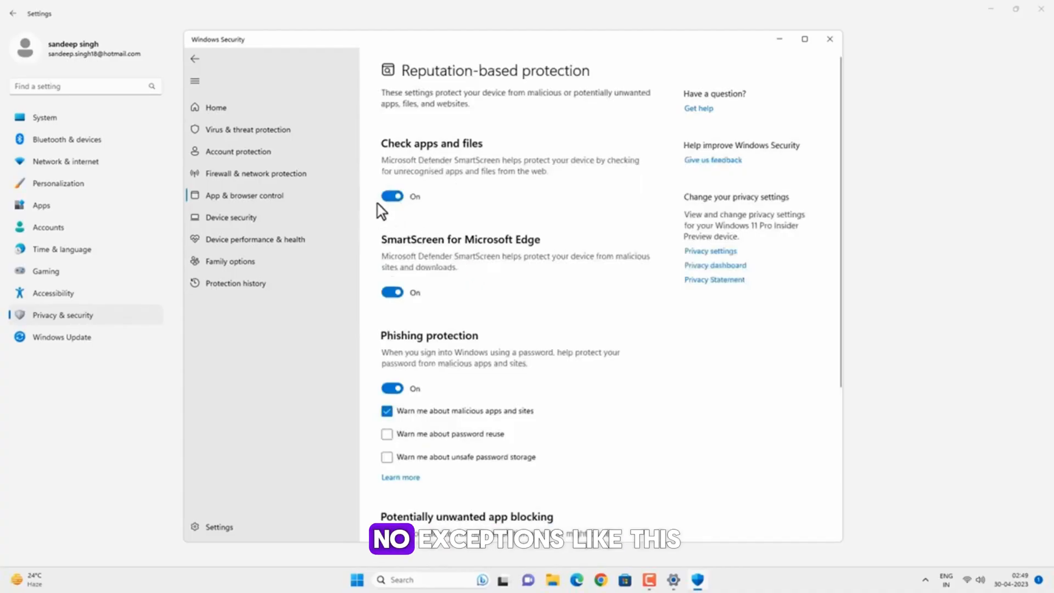
pyautogui.click(391, 195)
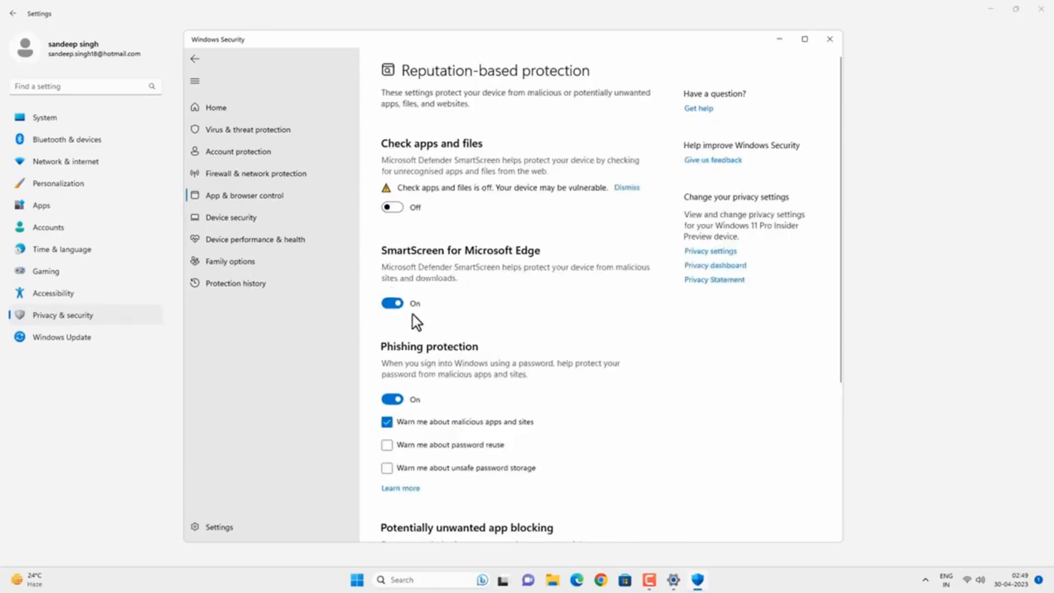
pyautogui.click(390, 303)
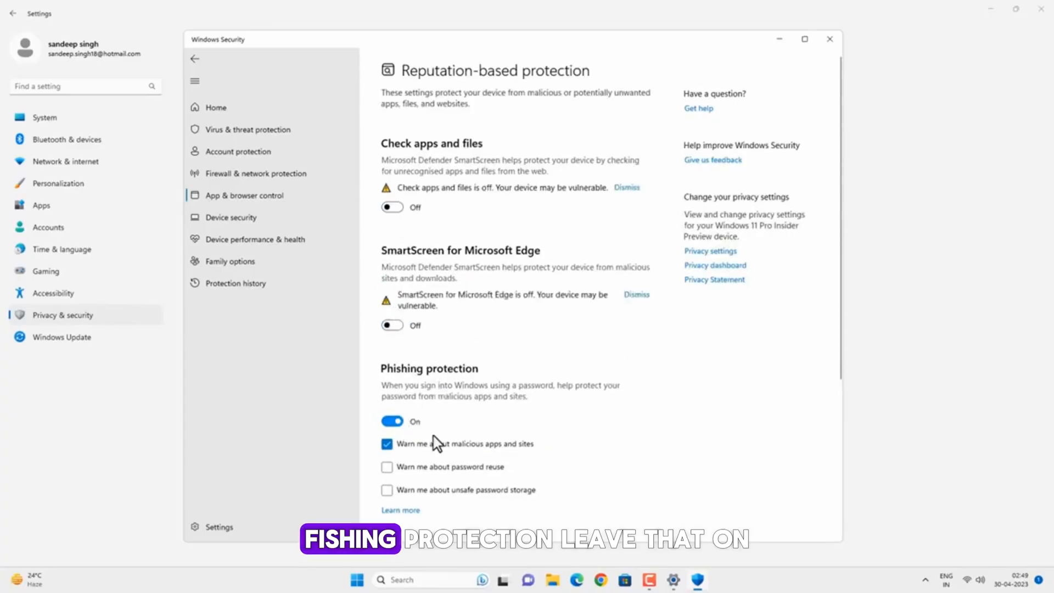
pyautogui.moveTo(442, 436)
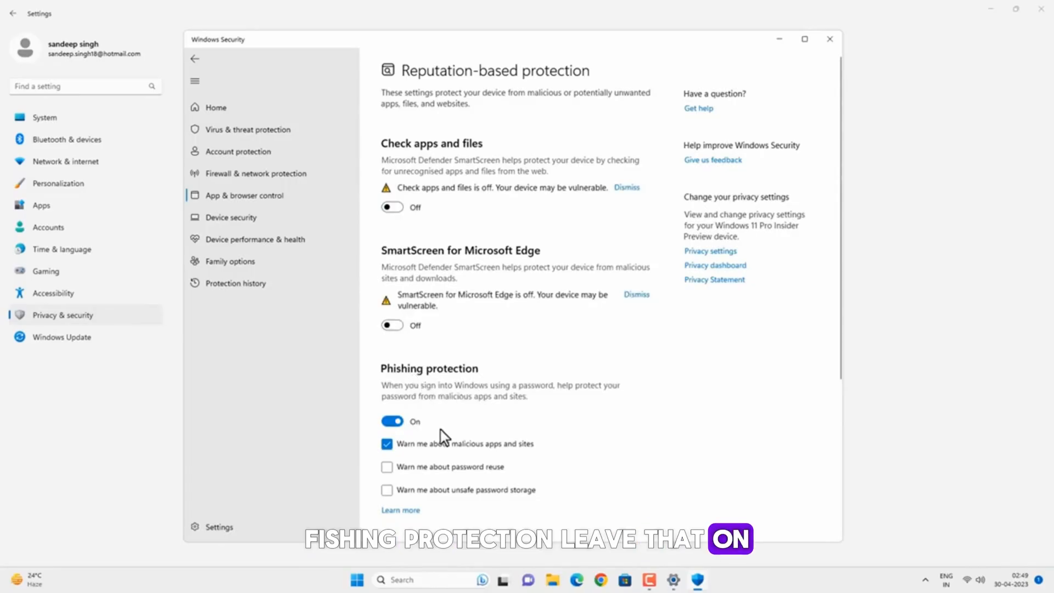
# - Close Windows Security and Settings, then search REGEDIT to find Registry Editor
pyautogui.click(830, 39)
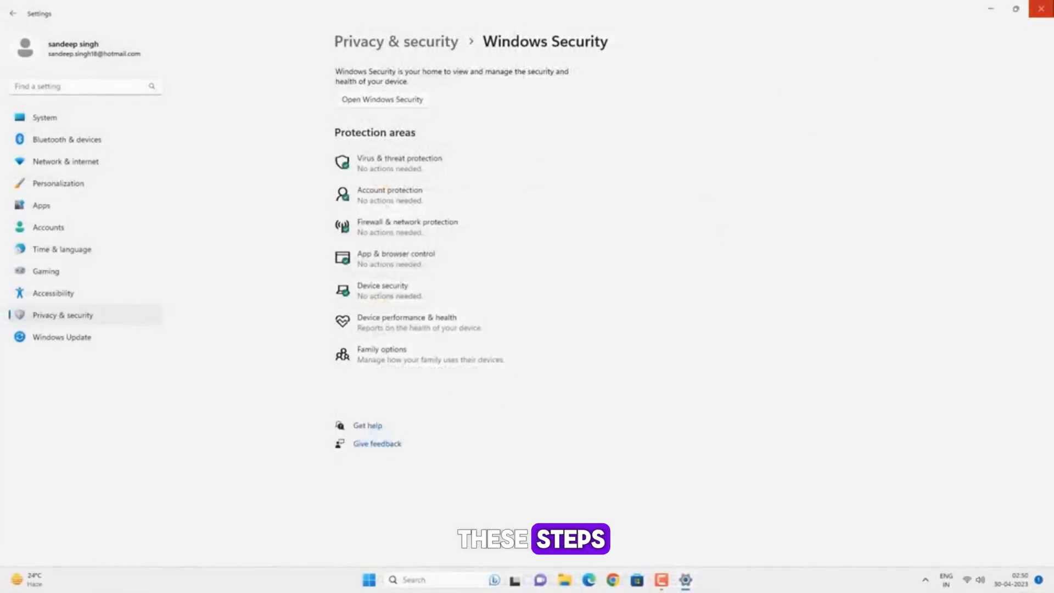
pyautogui.click(1040, 9)
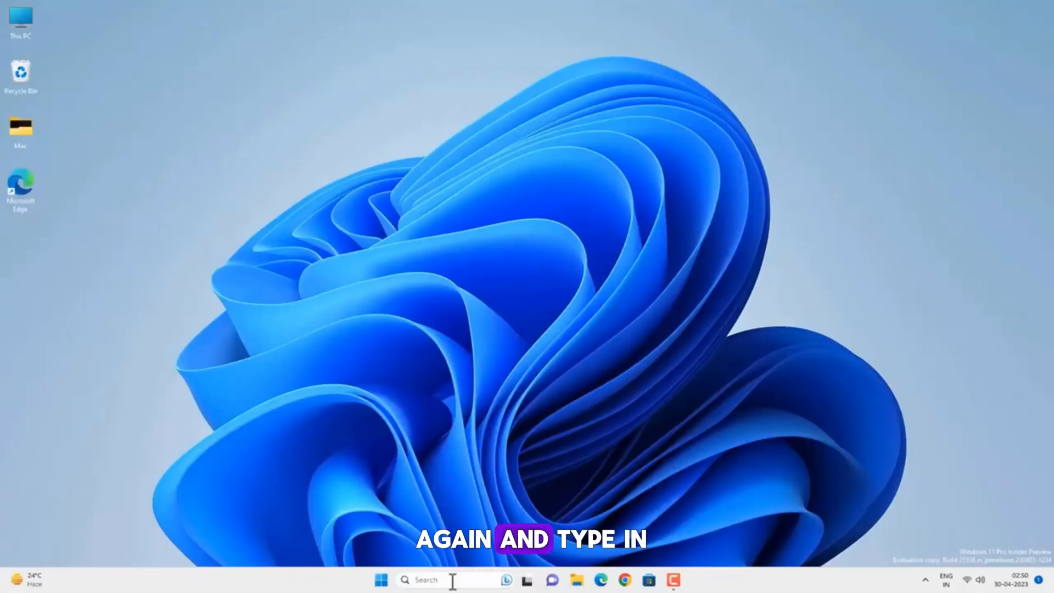
pyautogui.write('Registry Editor')
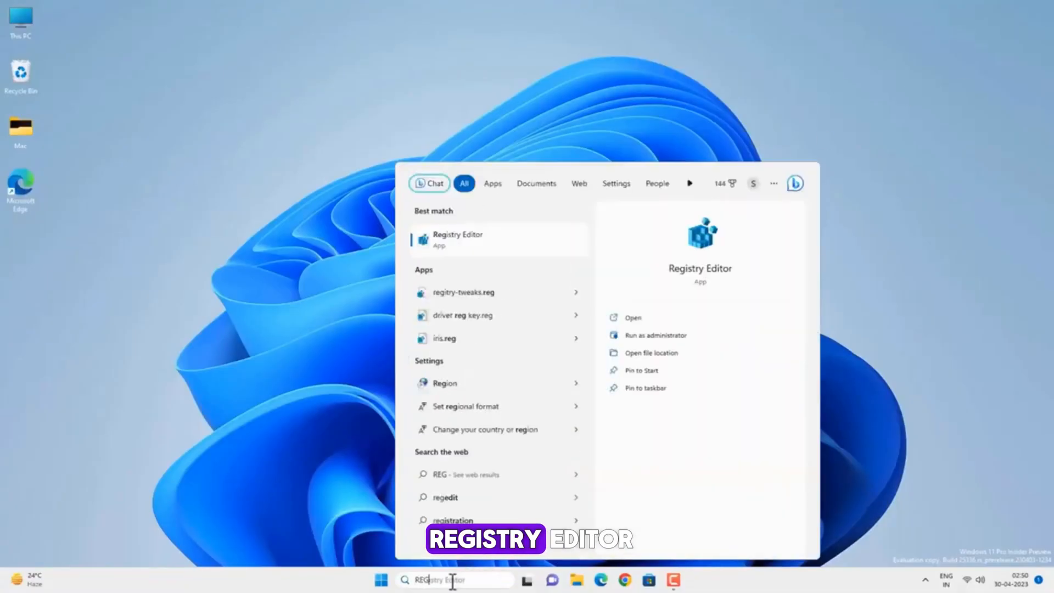
pyautogui.write('REGEDIT')
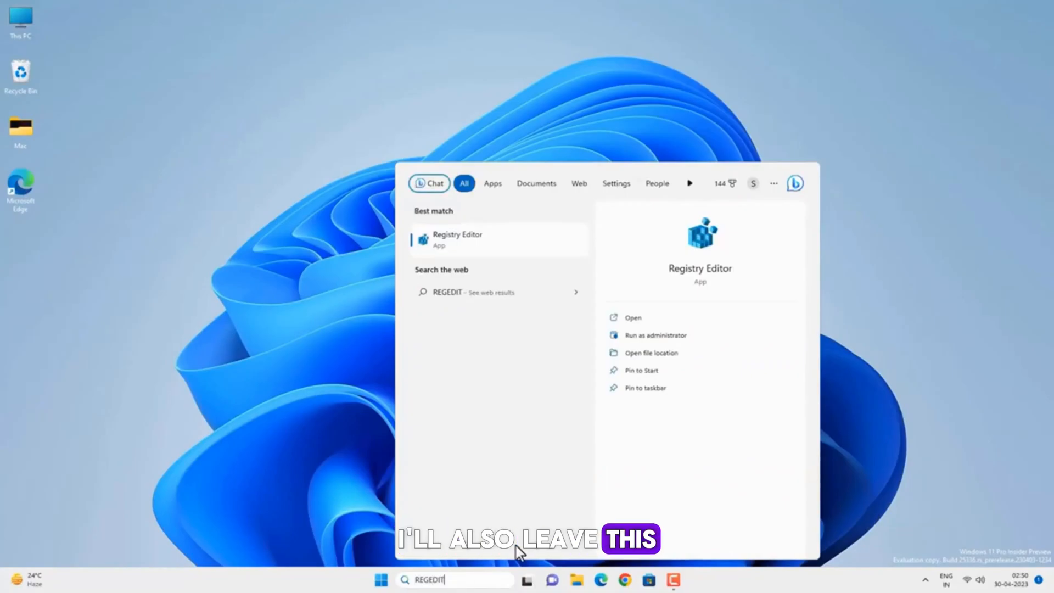
pyautogui.moveTo(525, 245)
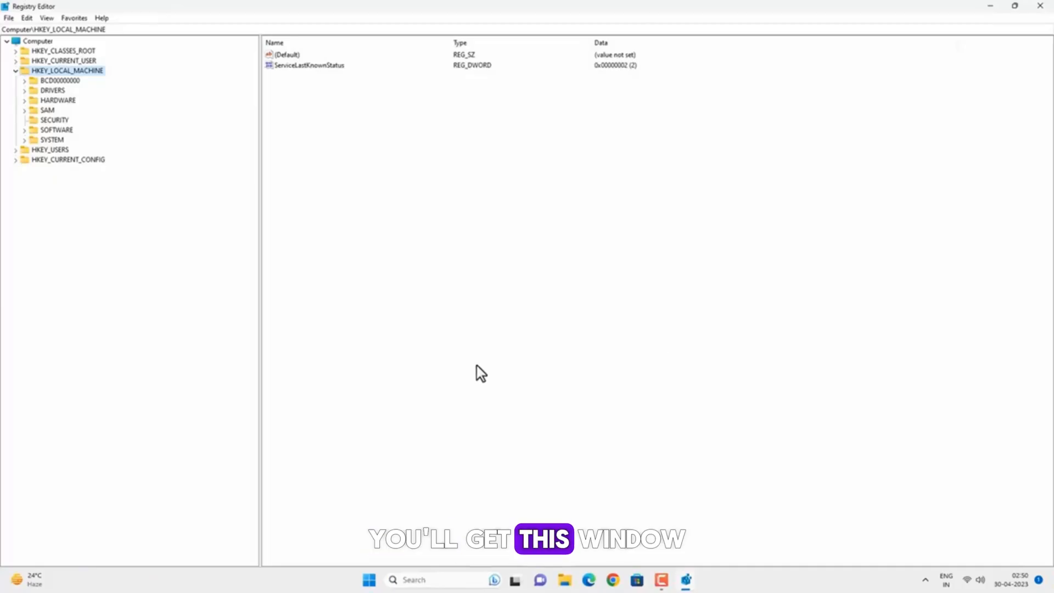
pyautogui.moveTo(237, 274)
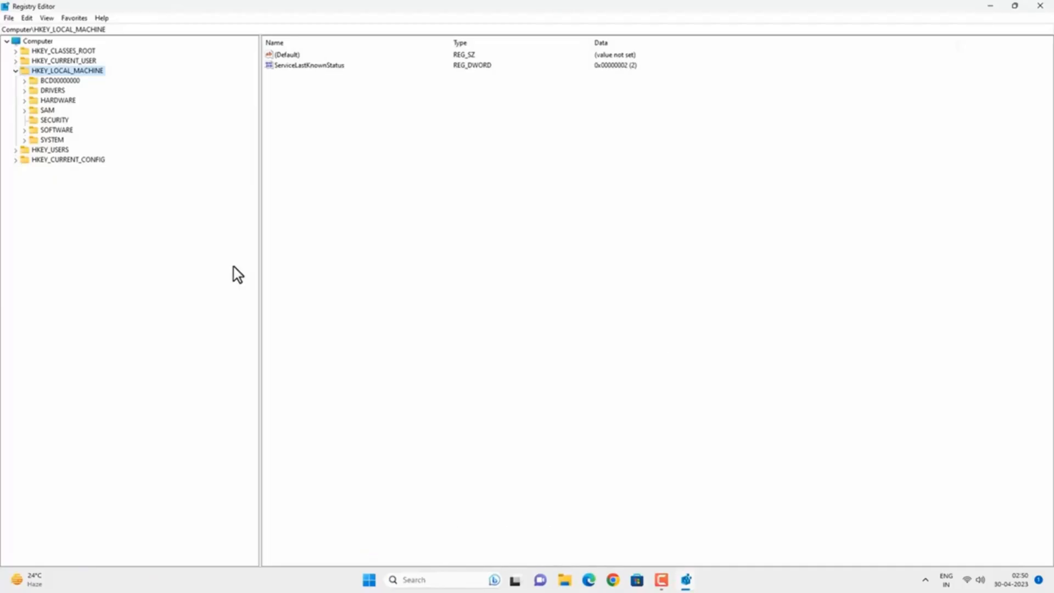
# - Expand HKEY_LOCAL_MACHINE\SOFTWARE\Policies\Microsoft to reach the Windows Defender key
pyautogui.click(24, 130)
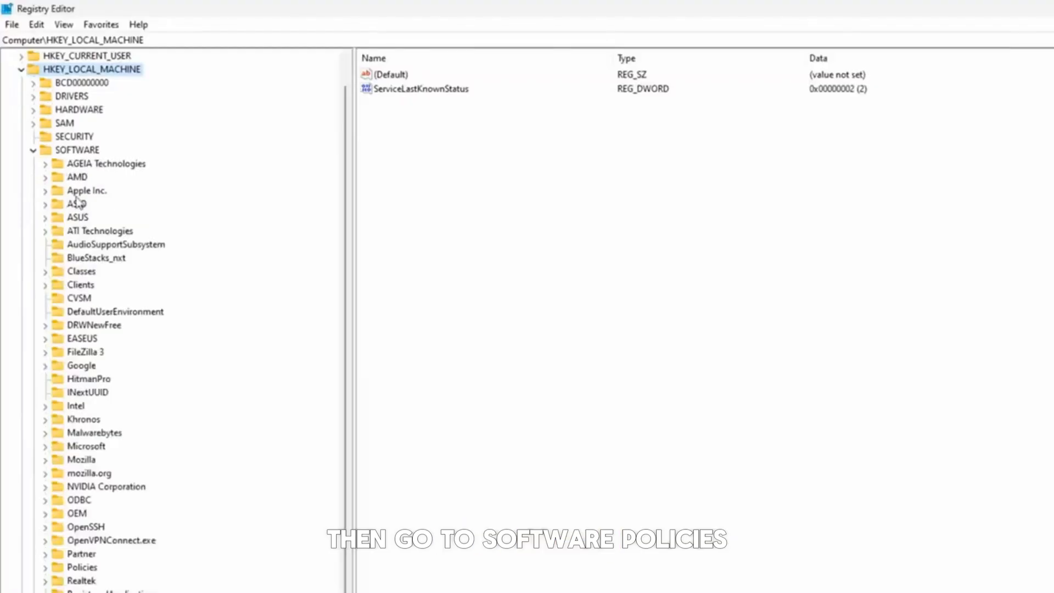
pyautogui.scroll(-3)
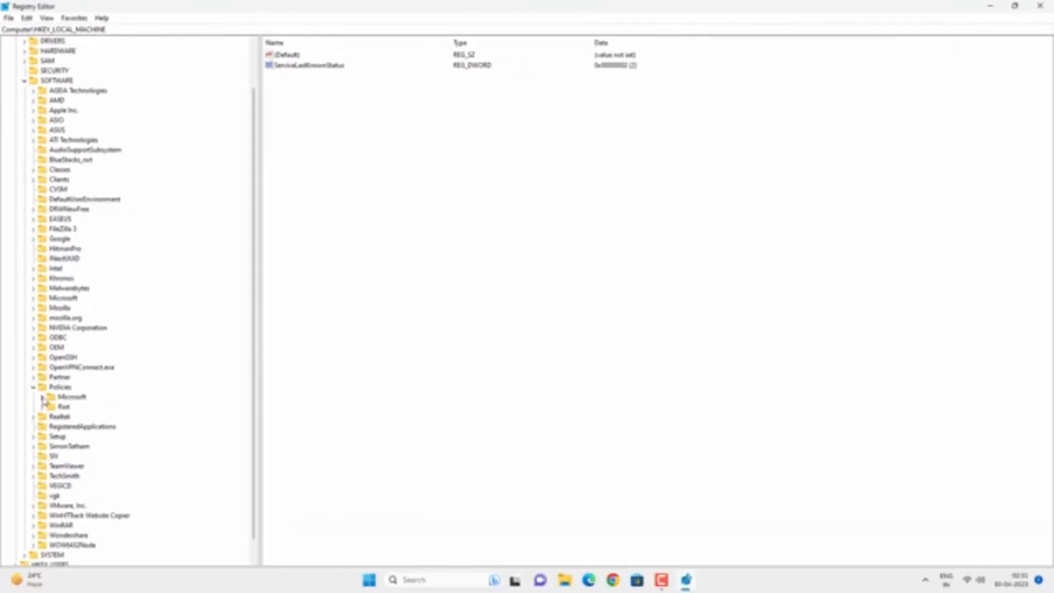
pyautogui.click(43, 396)
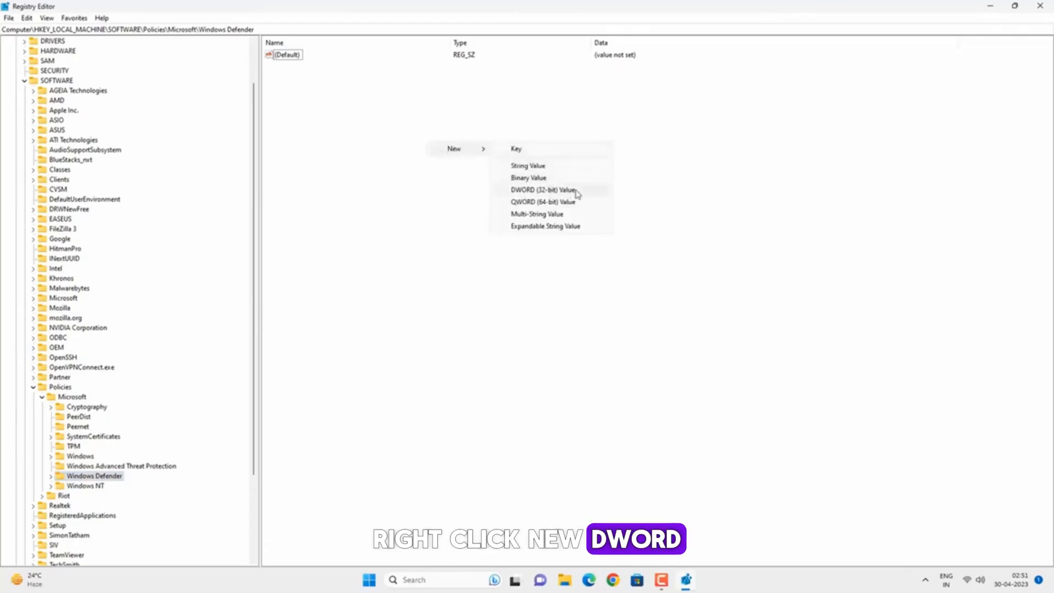
# - Create DWORD (32-bit) value DisableAntiSpyware under Windows Defender and set its data to 1
pyautogui.click(546, 190)
pyautogui.write('DisableAntiSpyware')
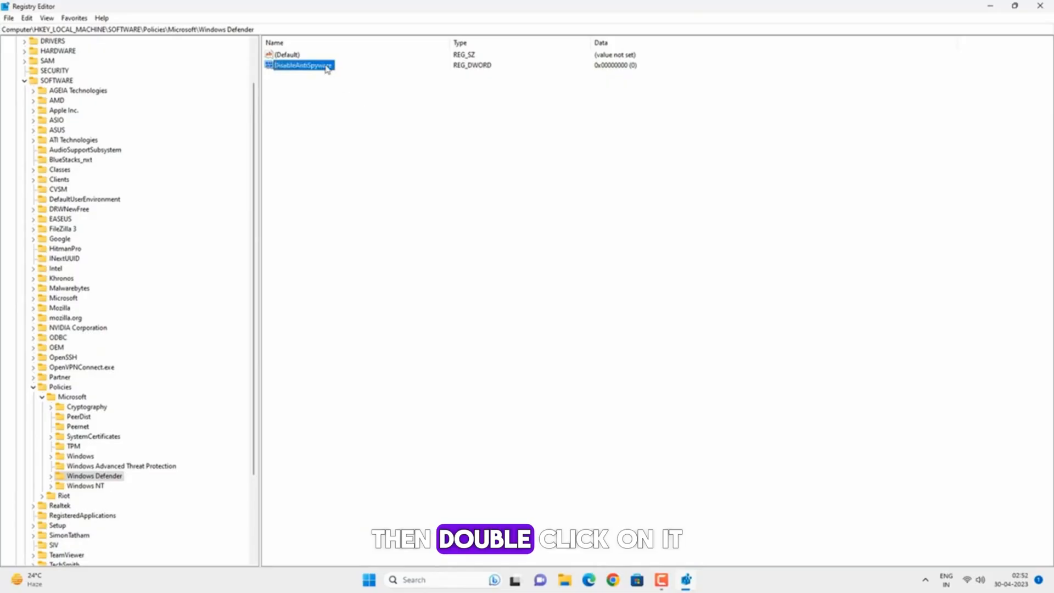
pyautogui.doubleClick(301, 64)
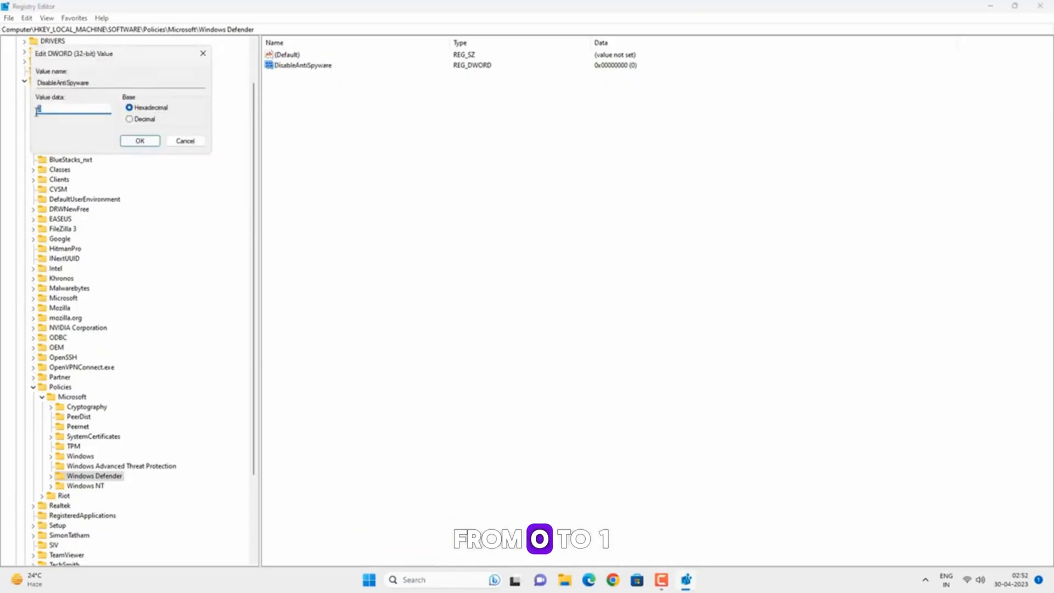
pyautogui.click(140, 140)
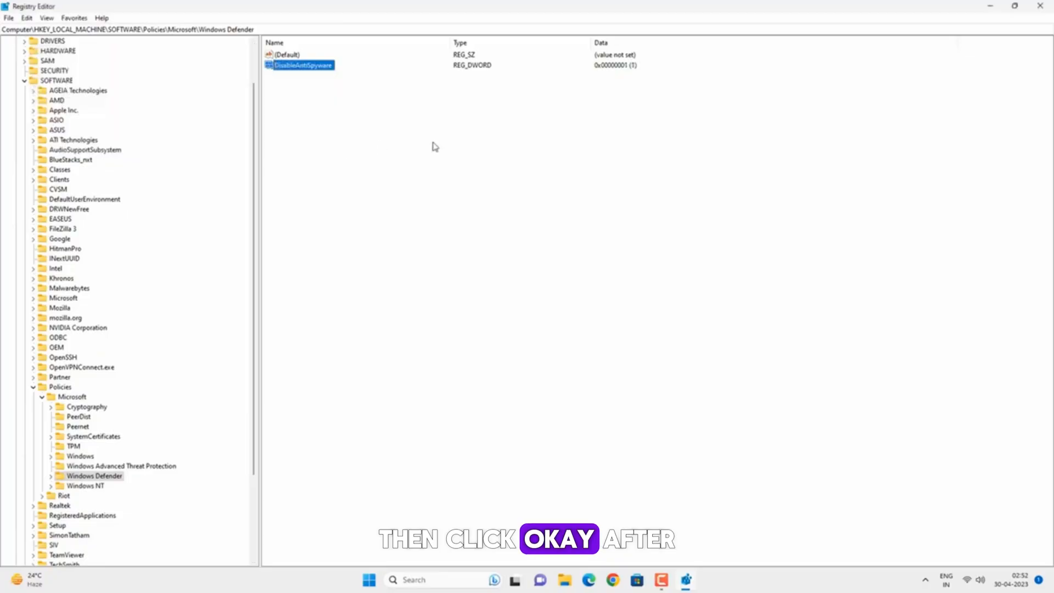
pyautogui.click(369, 579)
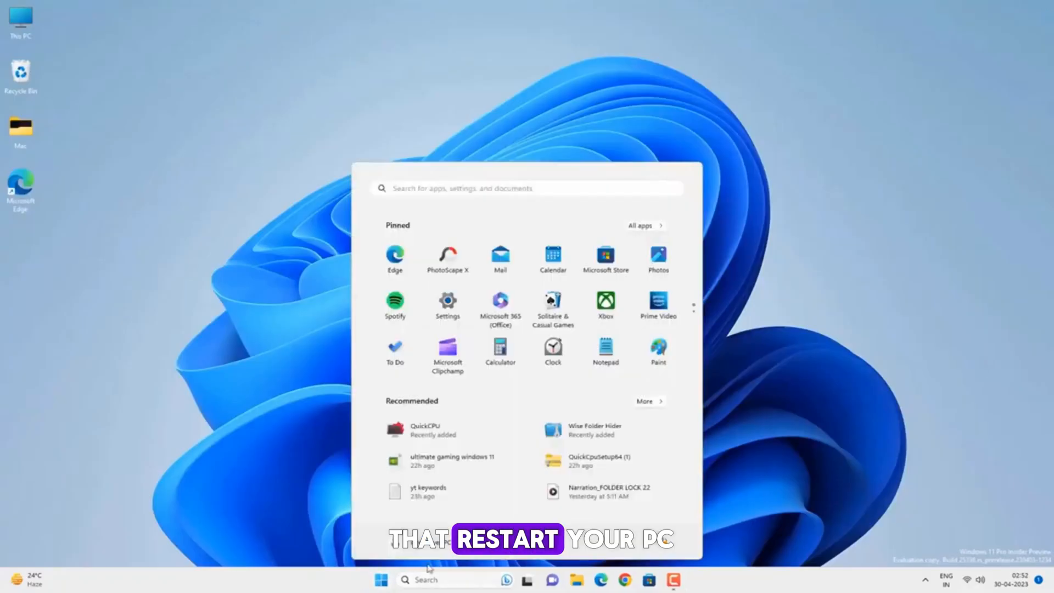
pyautogui.click(663, 542)
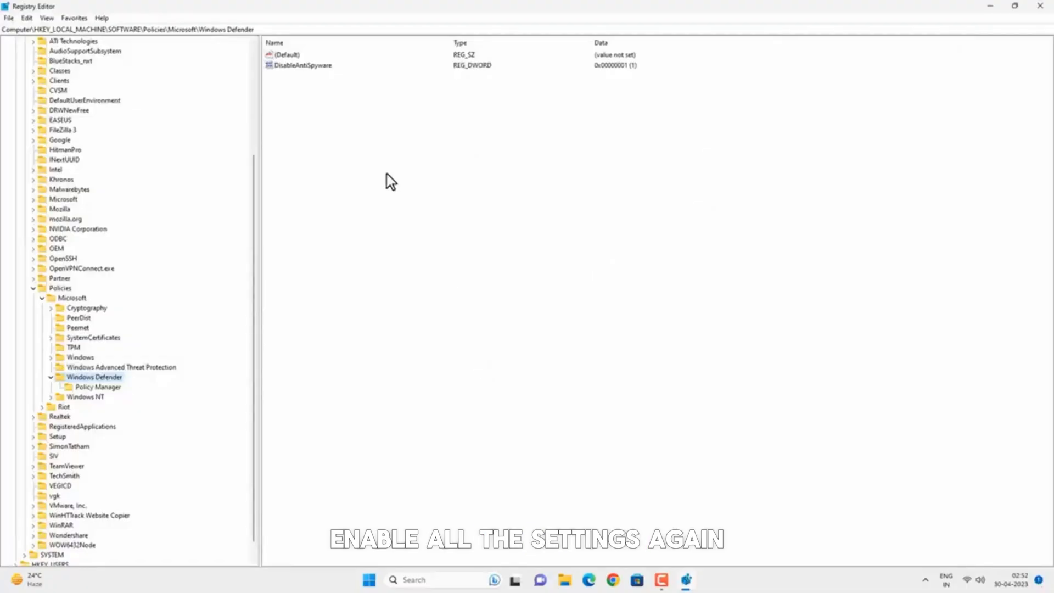
pyautogui.rightClick(299, 65)
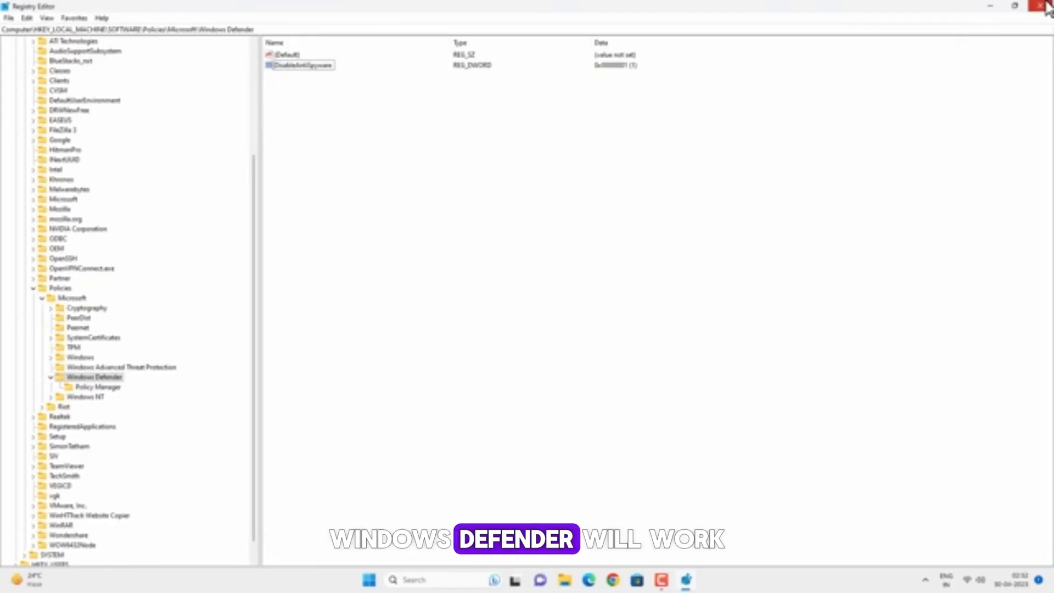
# - Close Registry Editor, returning to the empty Windows 11 desktop
pyautogui.click(1046, 6)
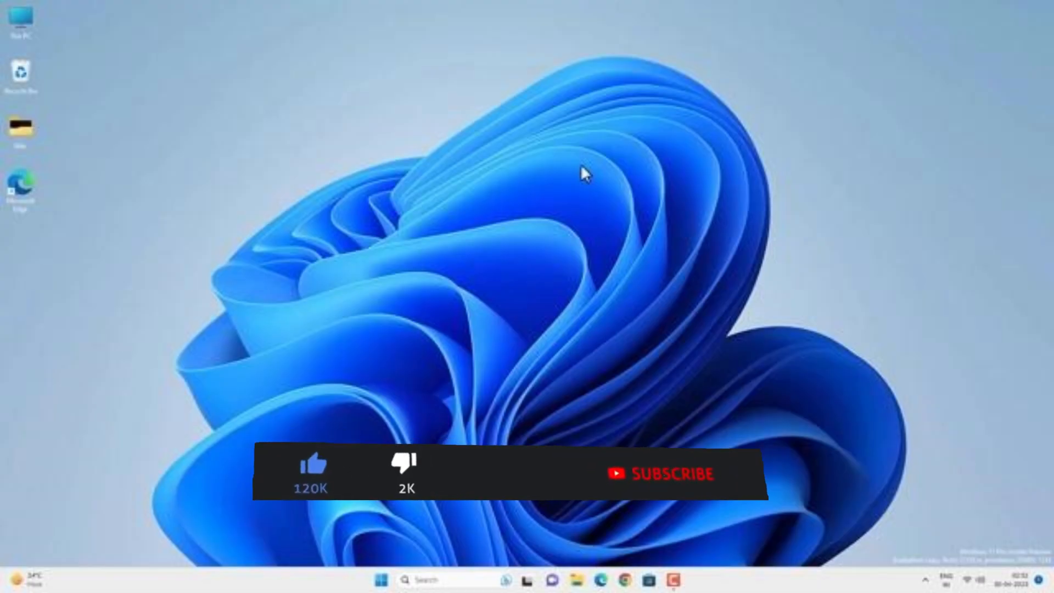
pyautogui.click(657, 474)
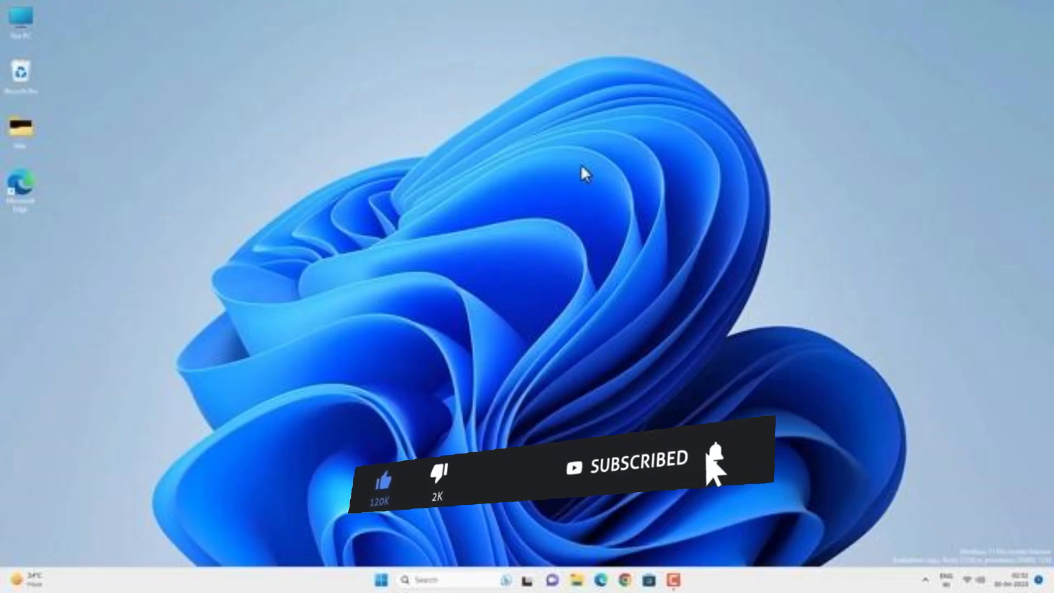